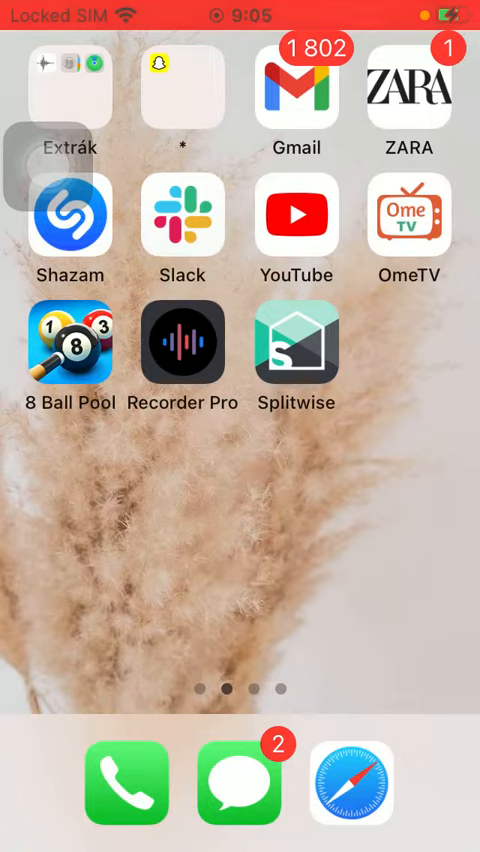
Step: Launch Recorder Pro, open the Nov 24 recording in Split and mark a split at 00:00,00
{"action": "left_click", "coordinate": [182, 350]}
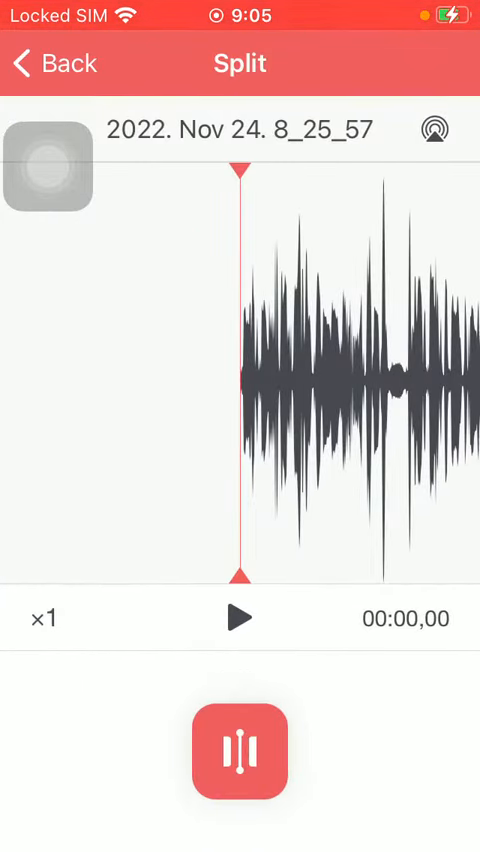
{"action": "left_click", "coordinate": [240, 752]}
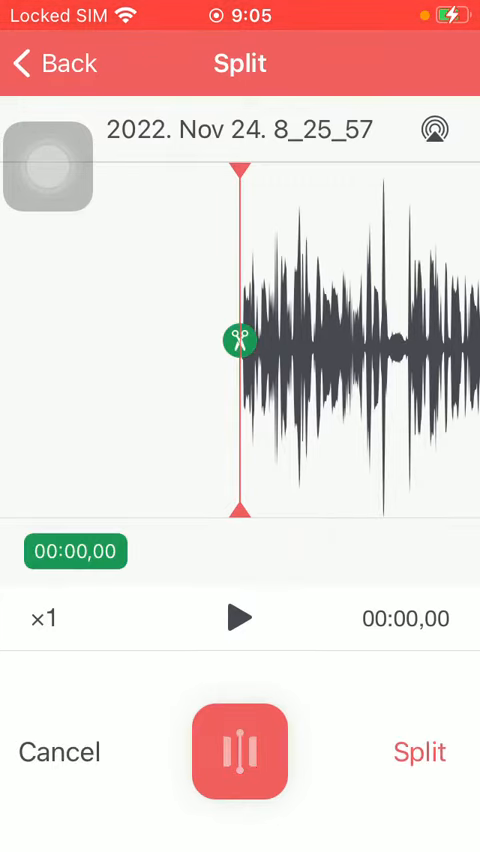